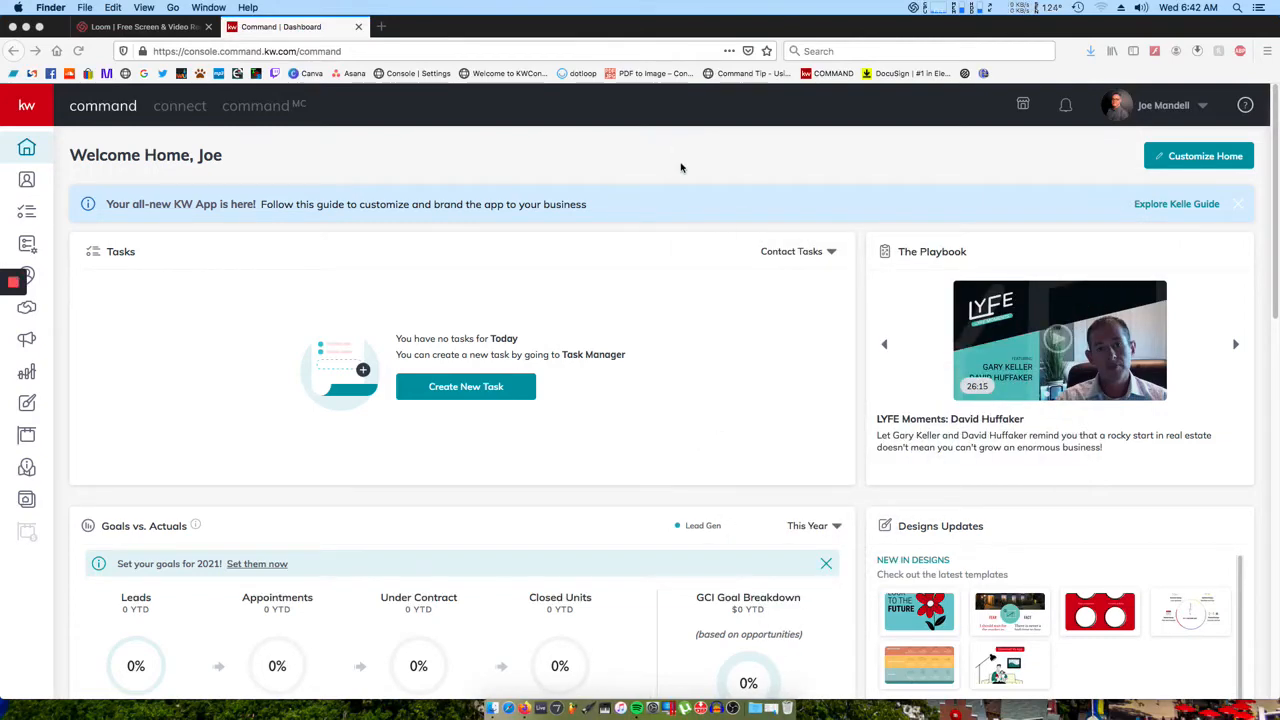
mouse_move(688, 176)
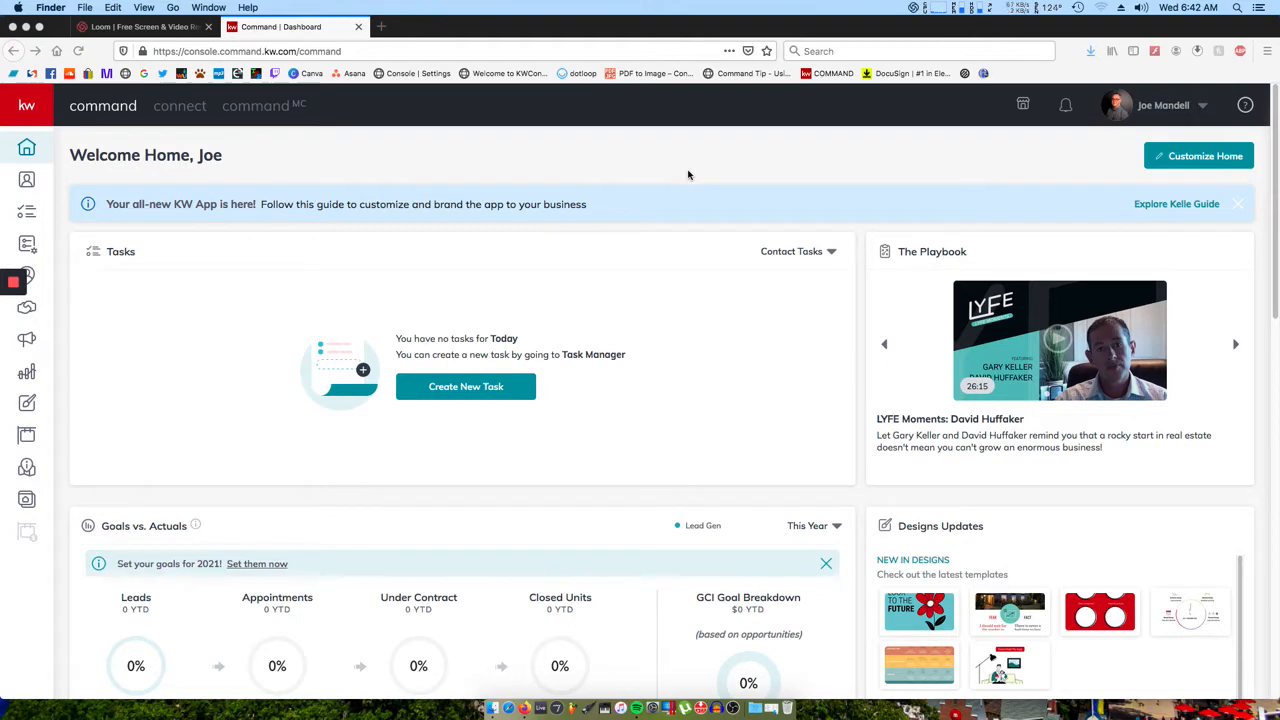
mouse_move(672, 192)
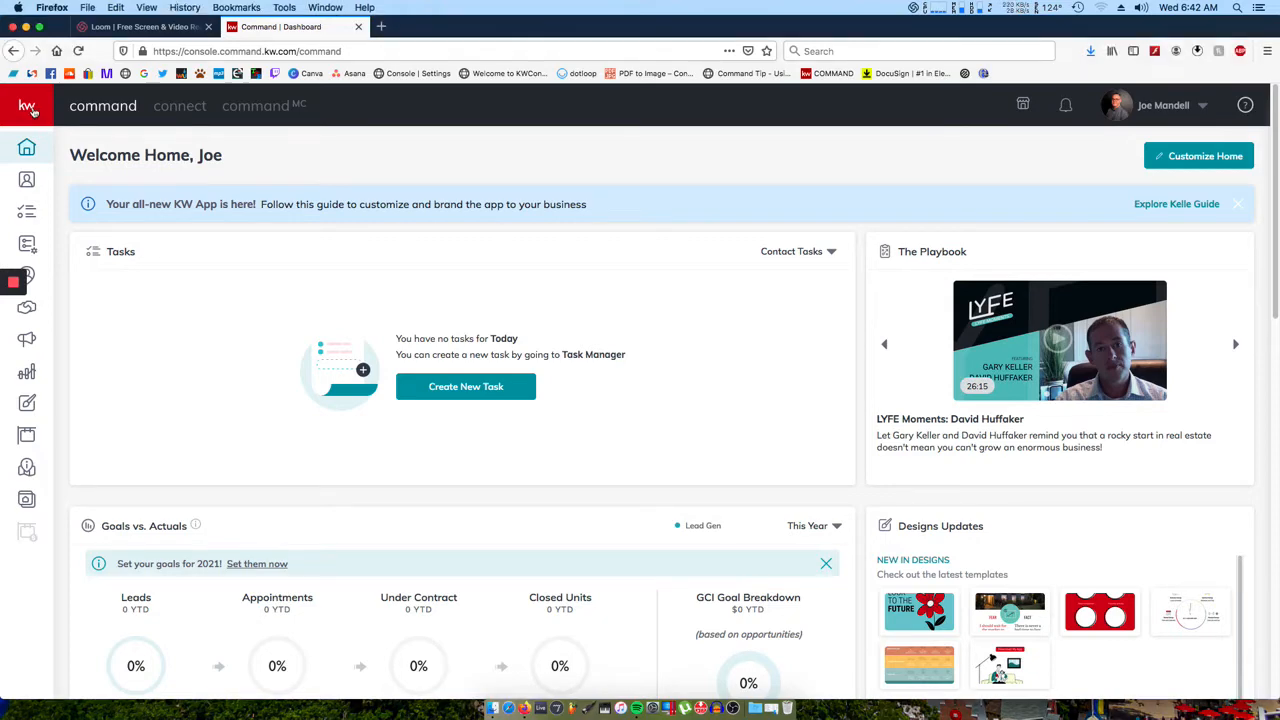
Step: Show the All Opportunities list from the Opportunities section of the sidebar
left_click(28, 104)
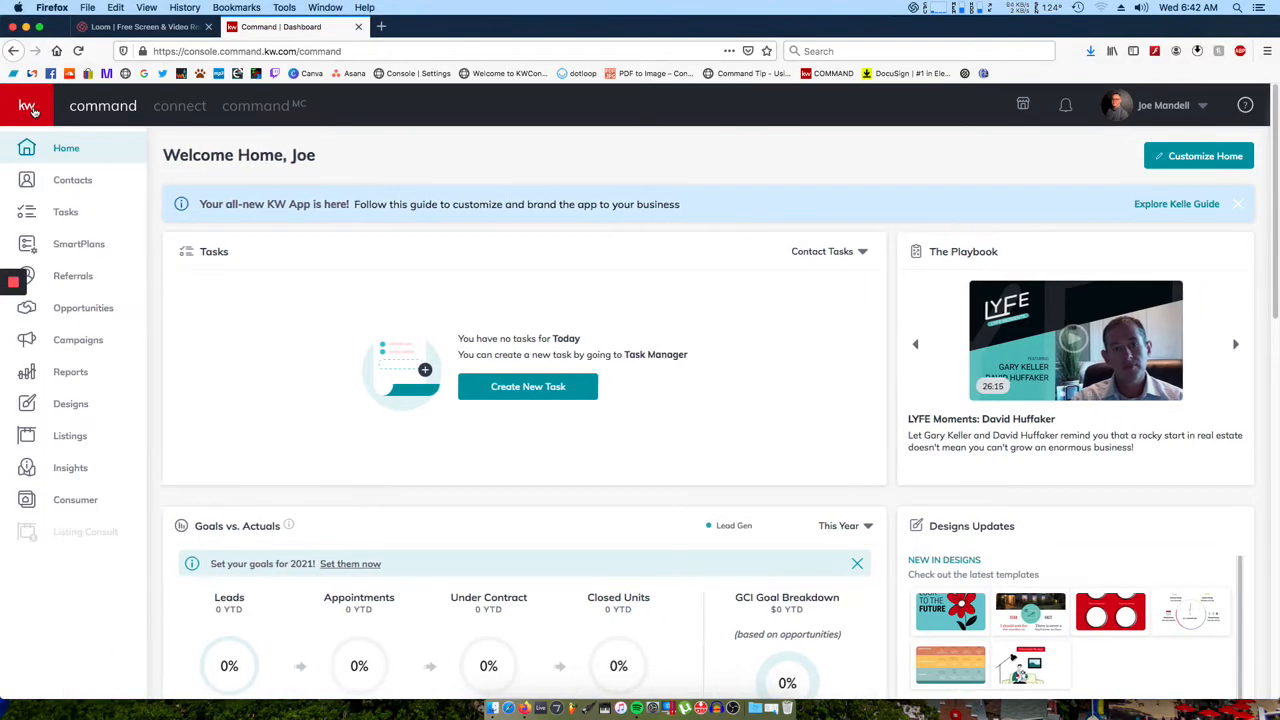
mouse_move(100, 244)
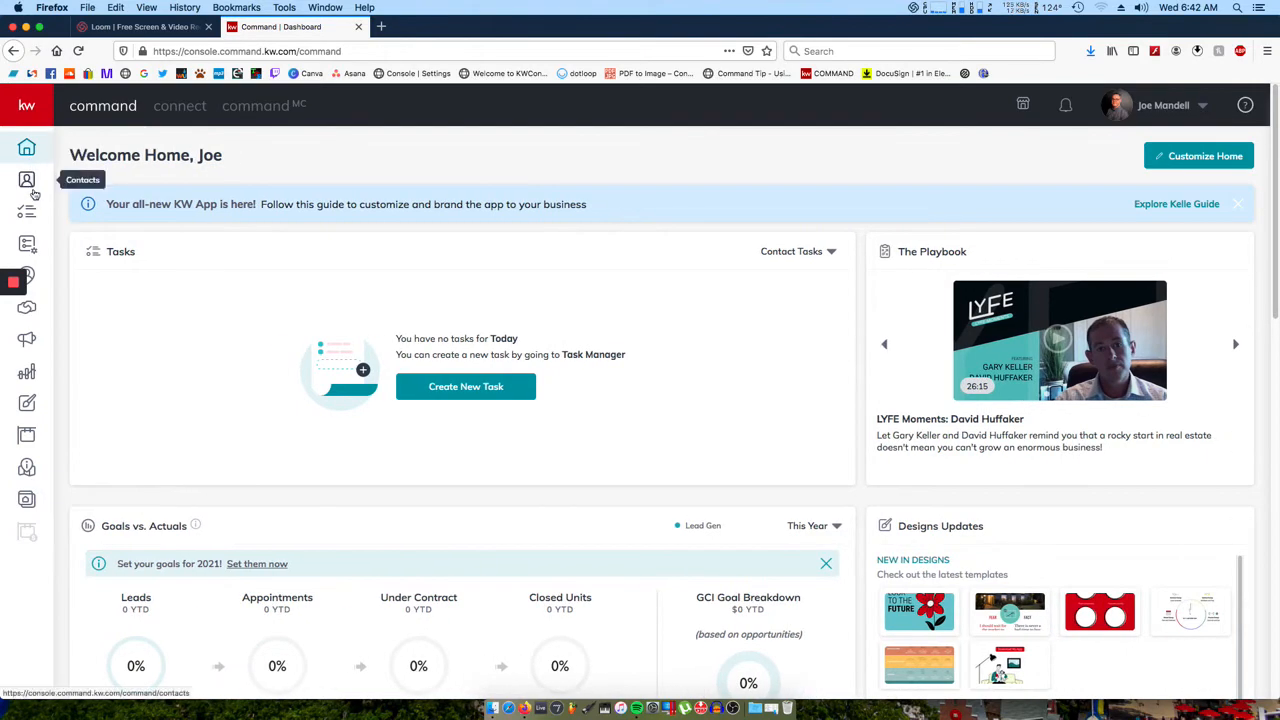
mouse_move(28, 370)
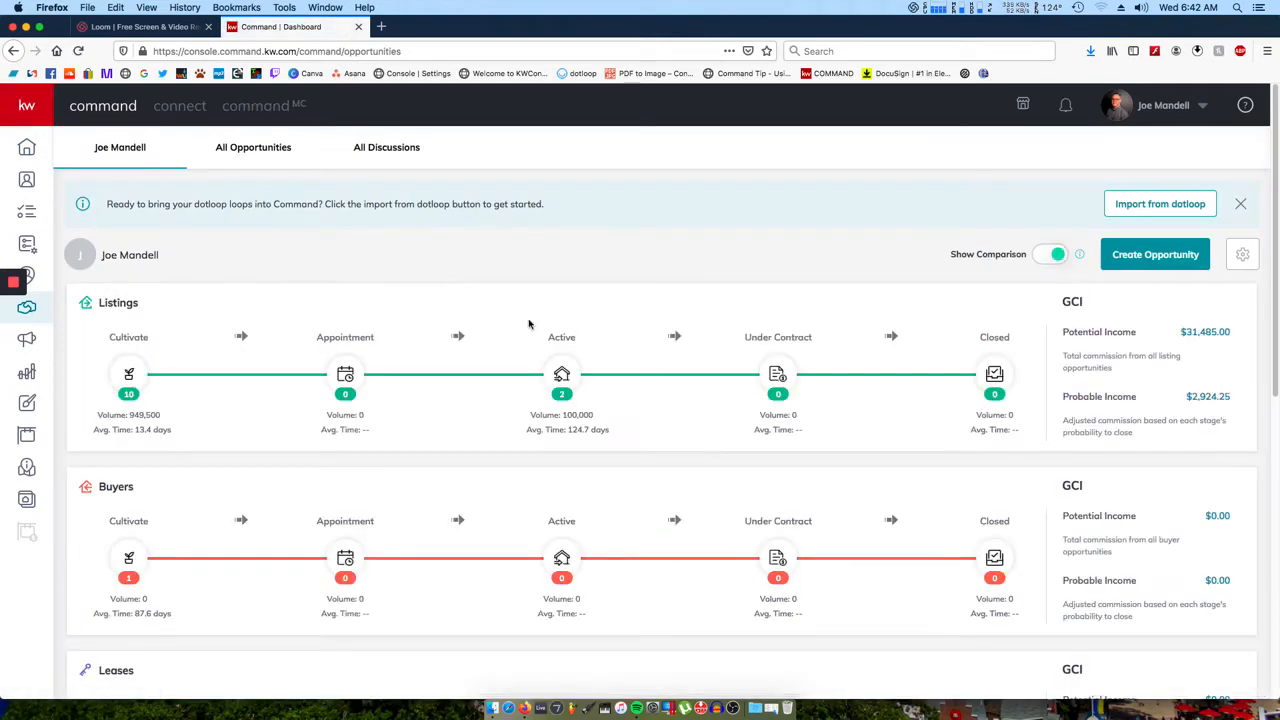
mouse_move(252, 152)
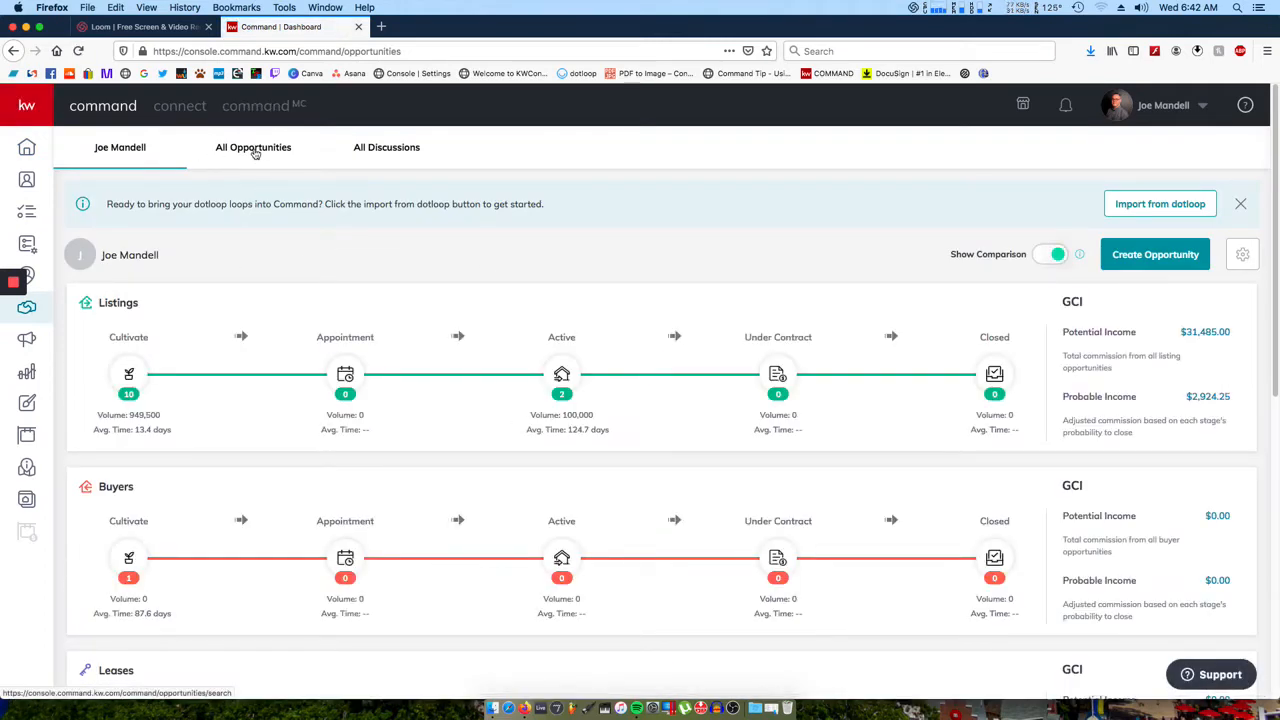
left_click(252, 148)
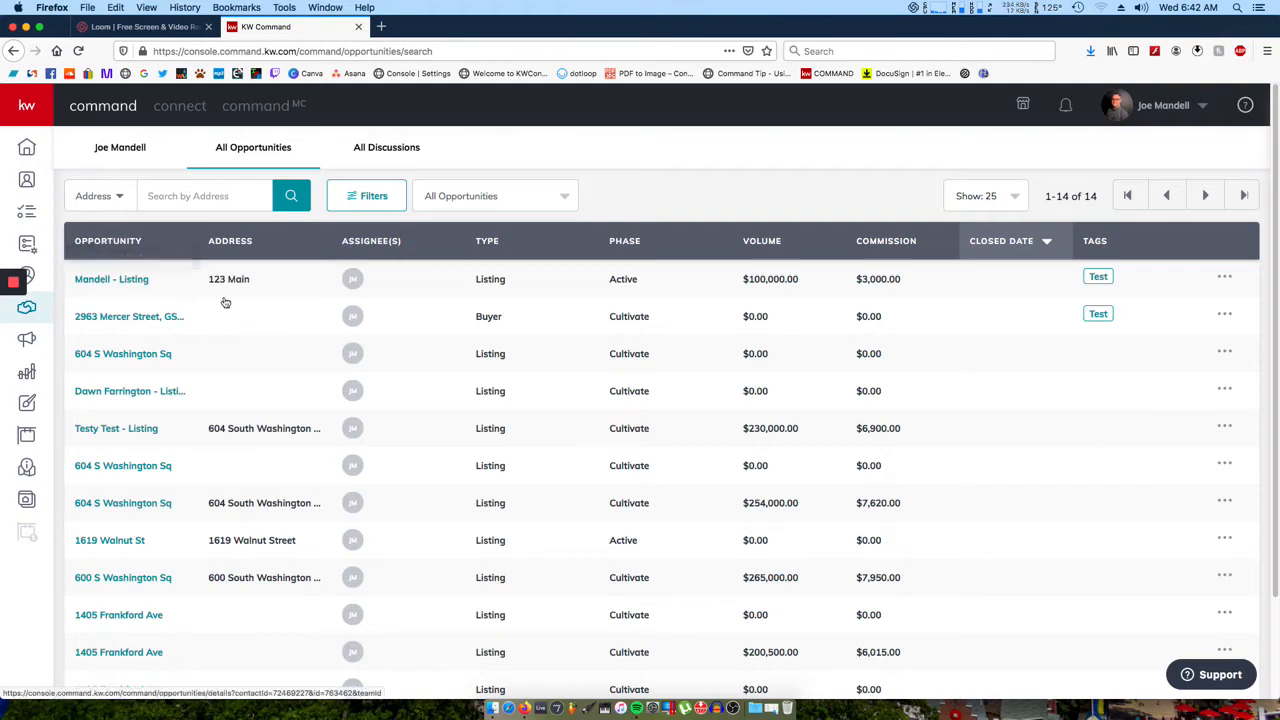
Step: Open the Mandell - Listing opportunity's Details page from the table
left_click(112, 280)
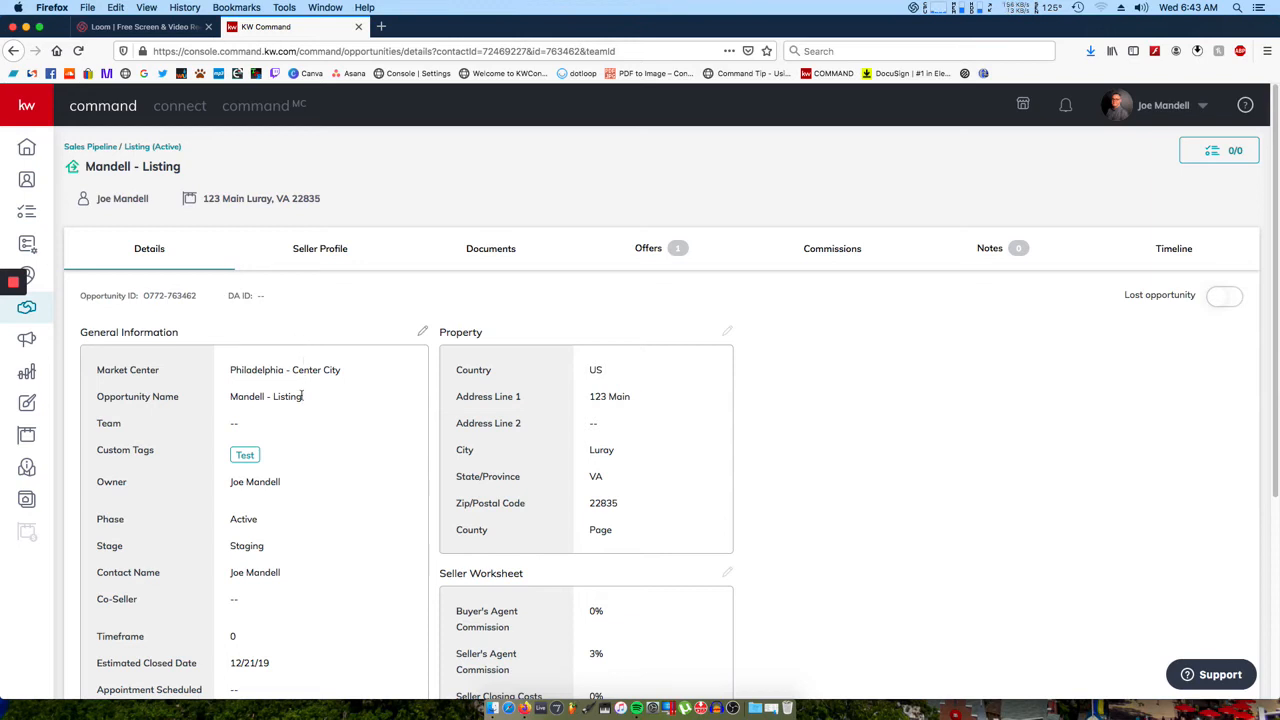
mouse_move(360, 318)
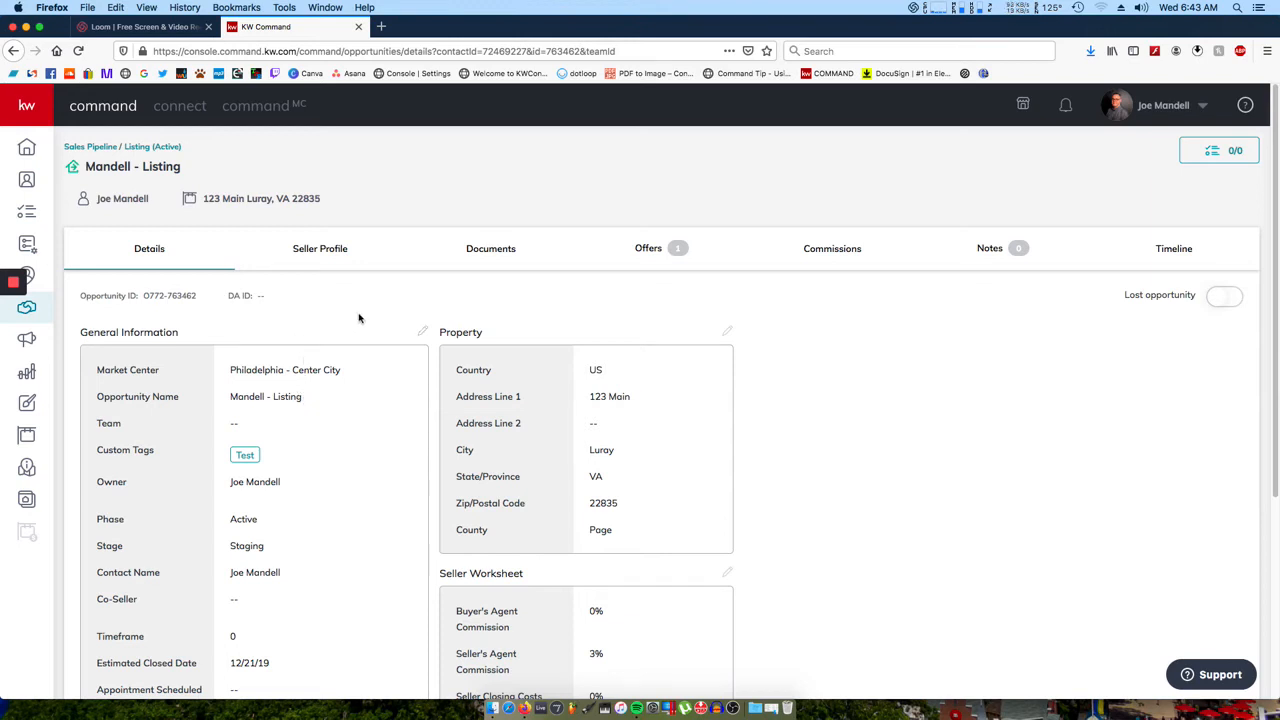
mouse_move(376, 336)
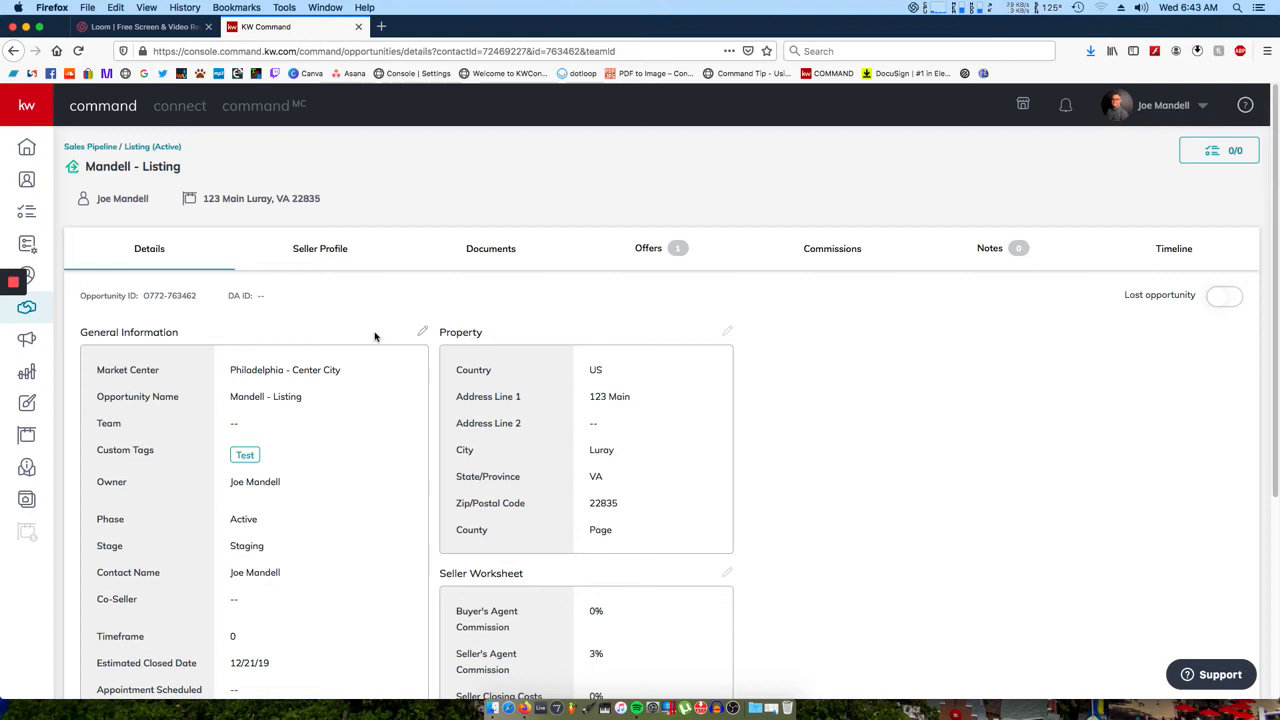
mouse_move(400, 332)
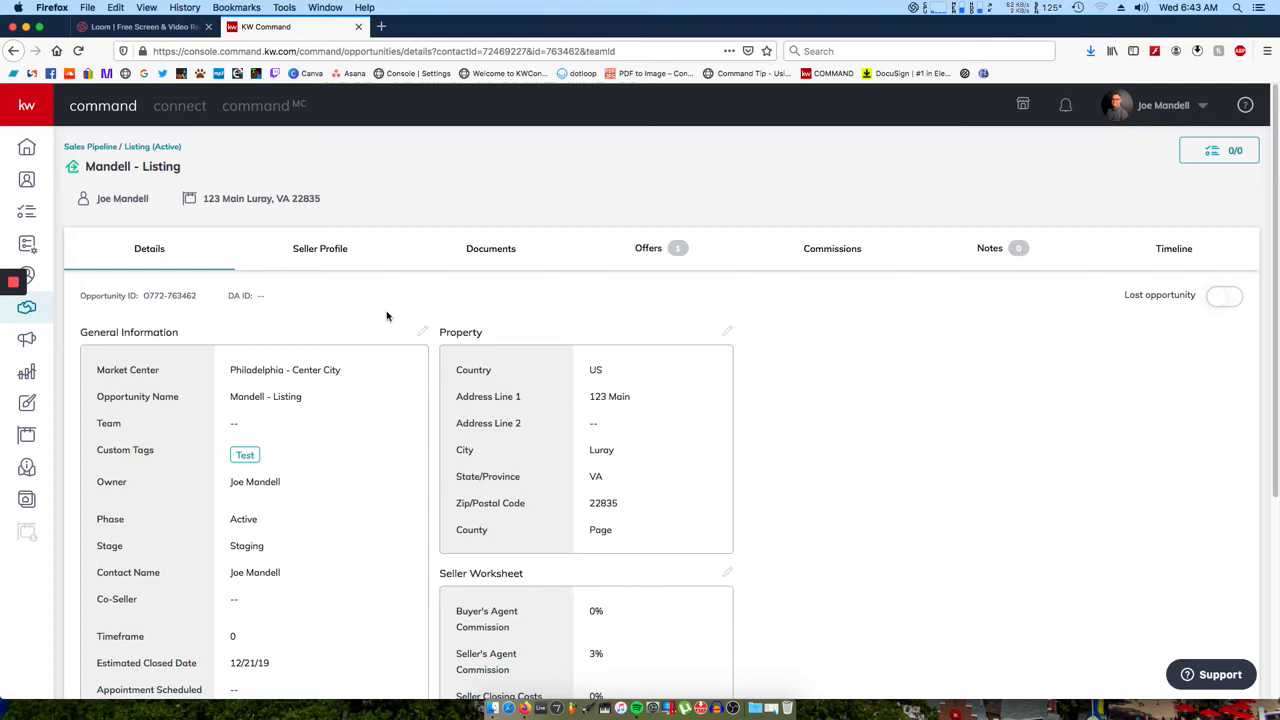
mouse_move(406, 312)
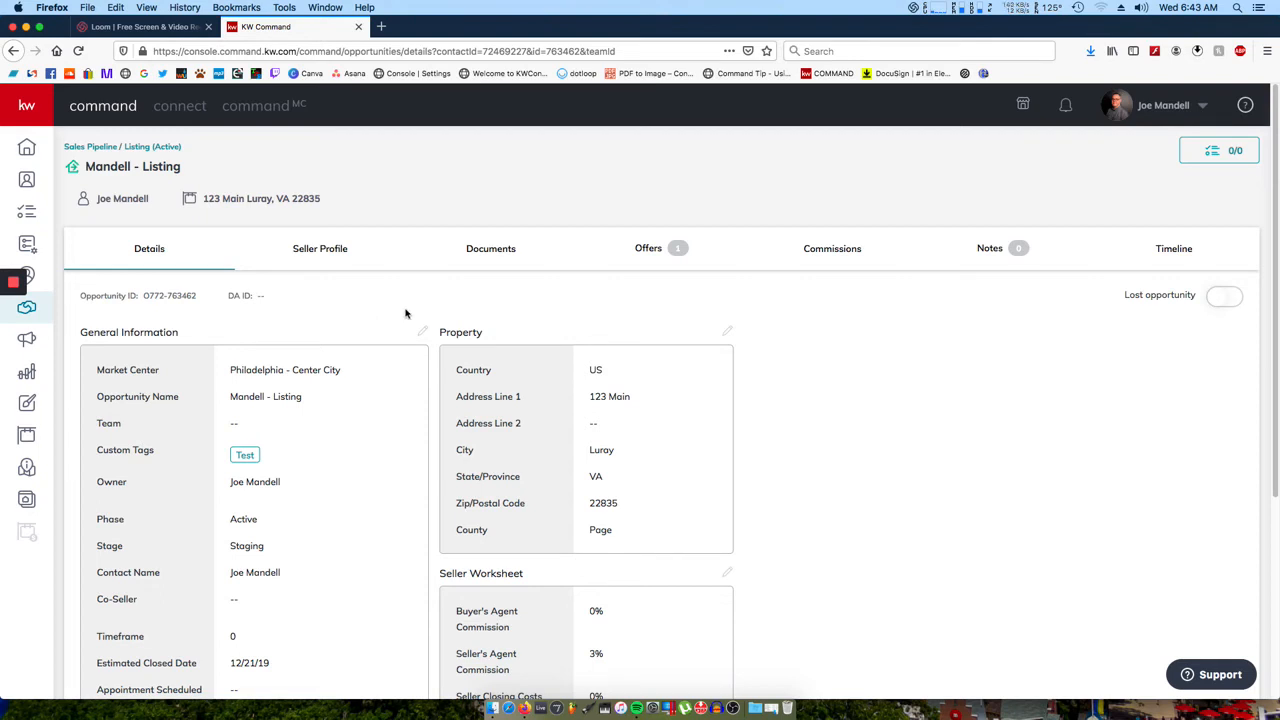
mouse_move(420, 332)
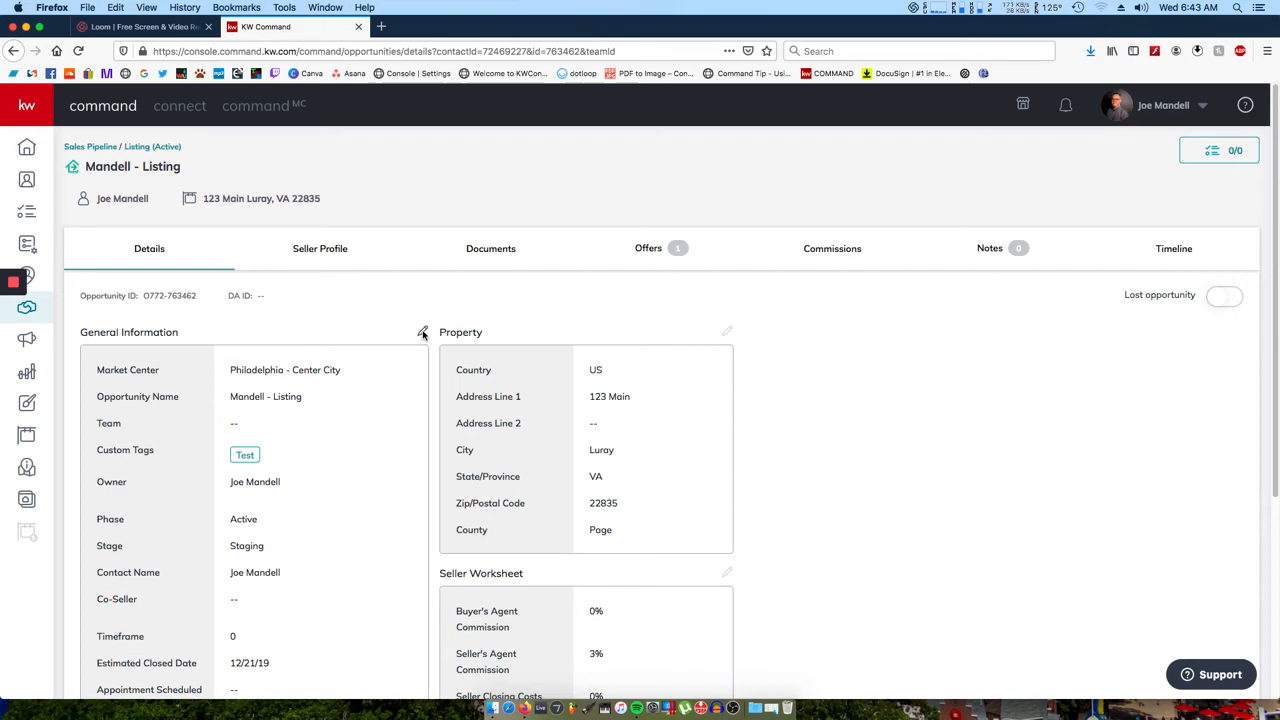
Step: Edit General Information and save the opportunity name as '123 Main Street'
left_click(422, 332)
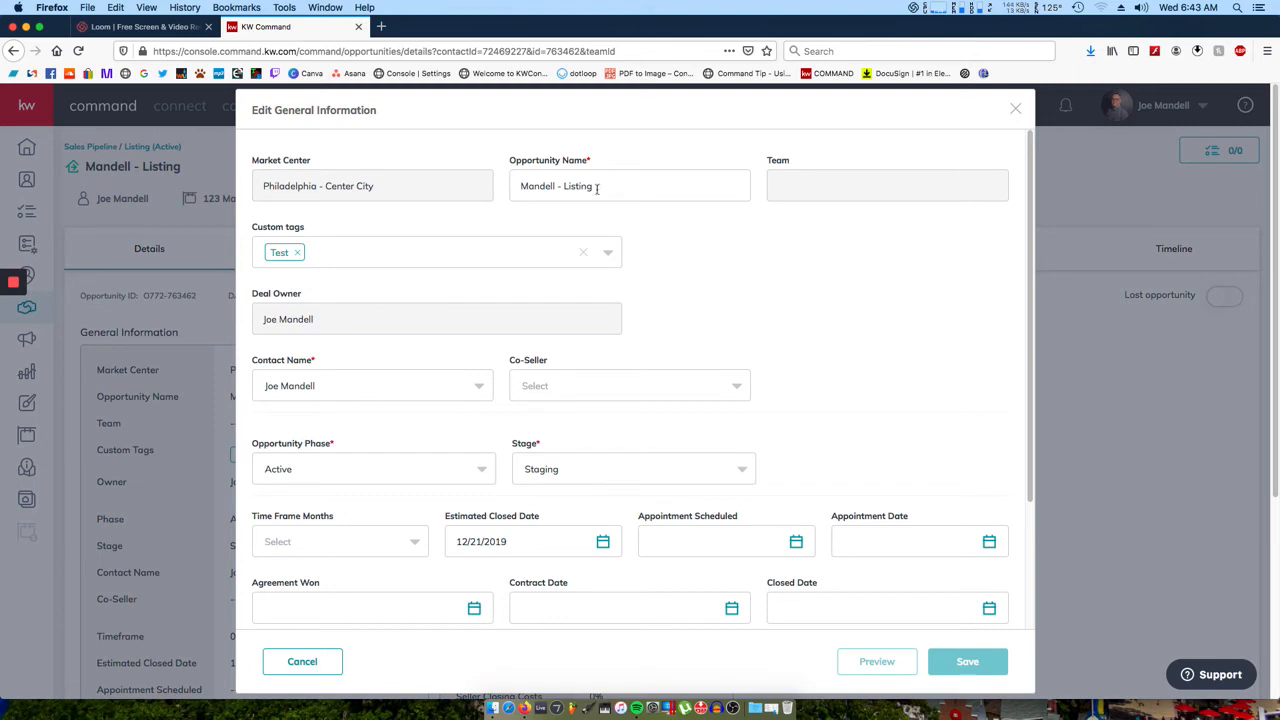
triple_click(554, 184)
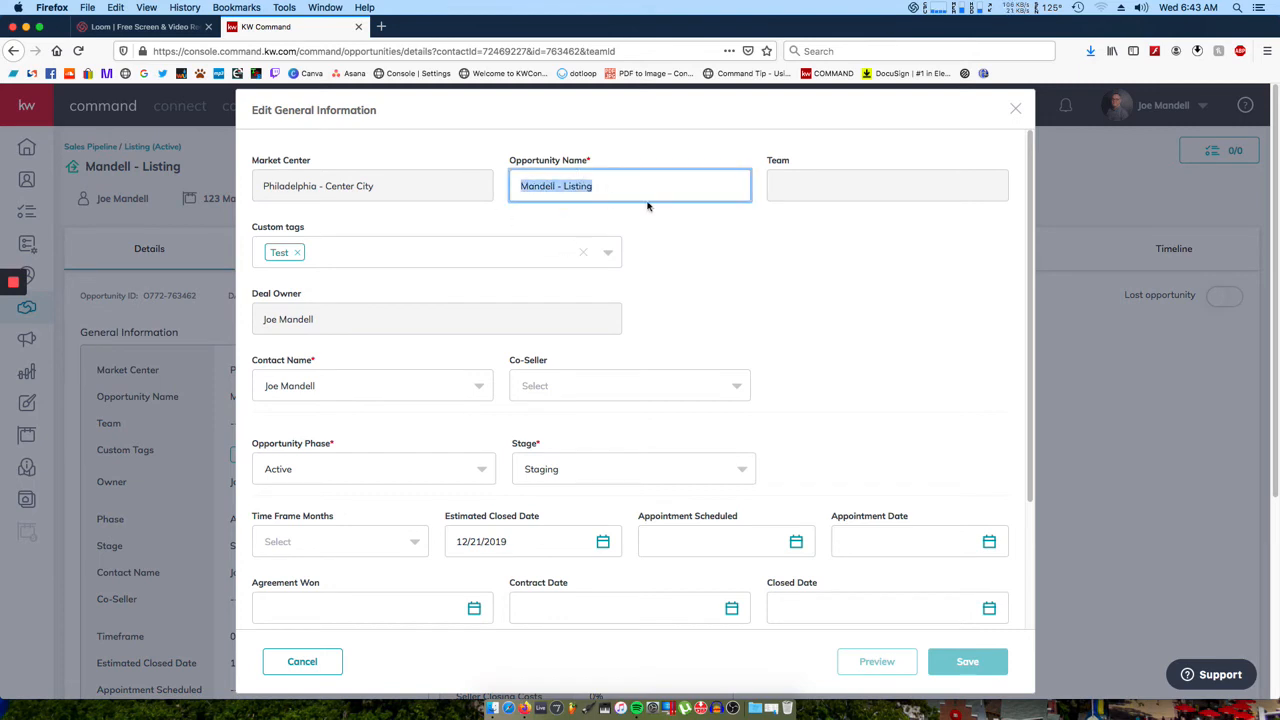
type("123")
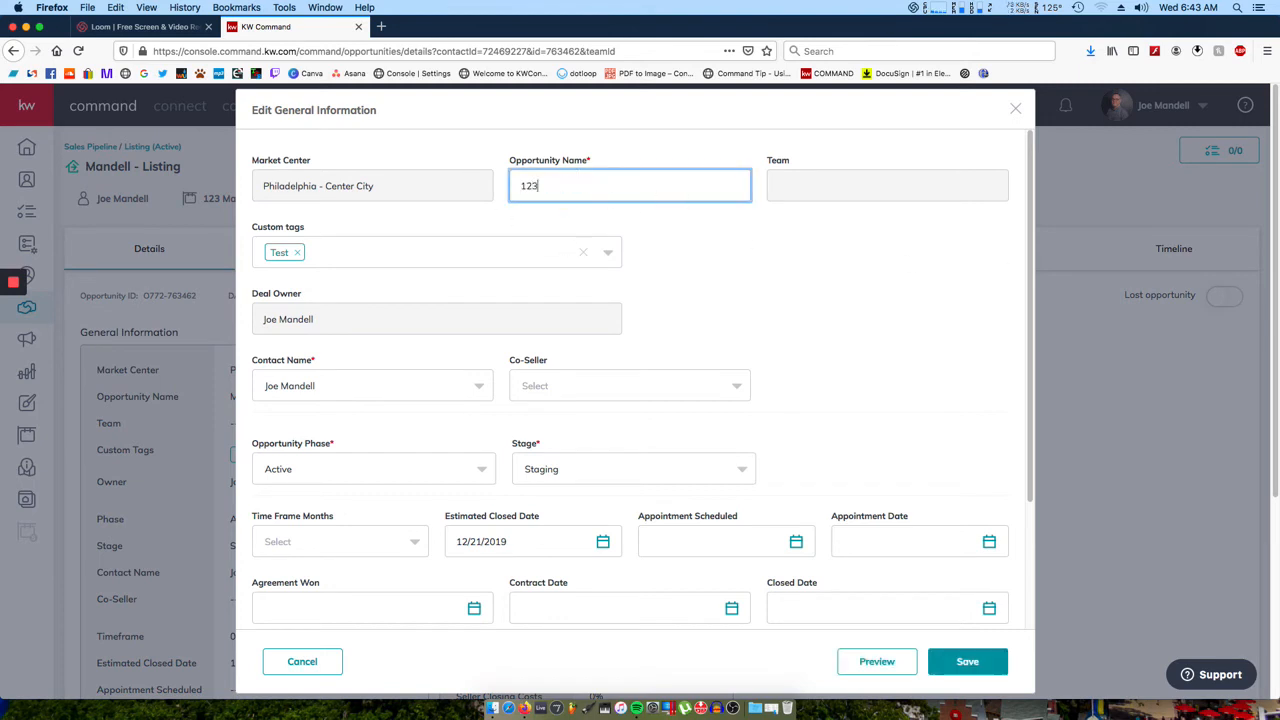
type("Main St")
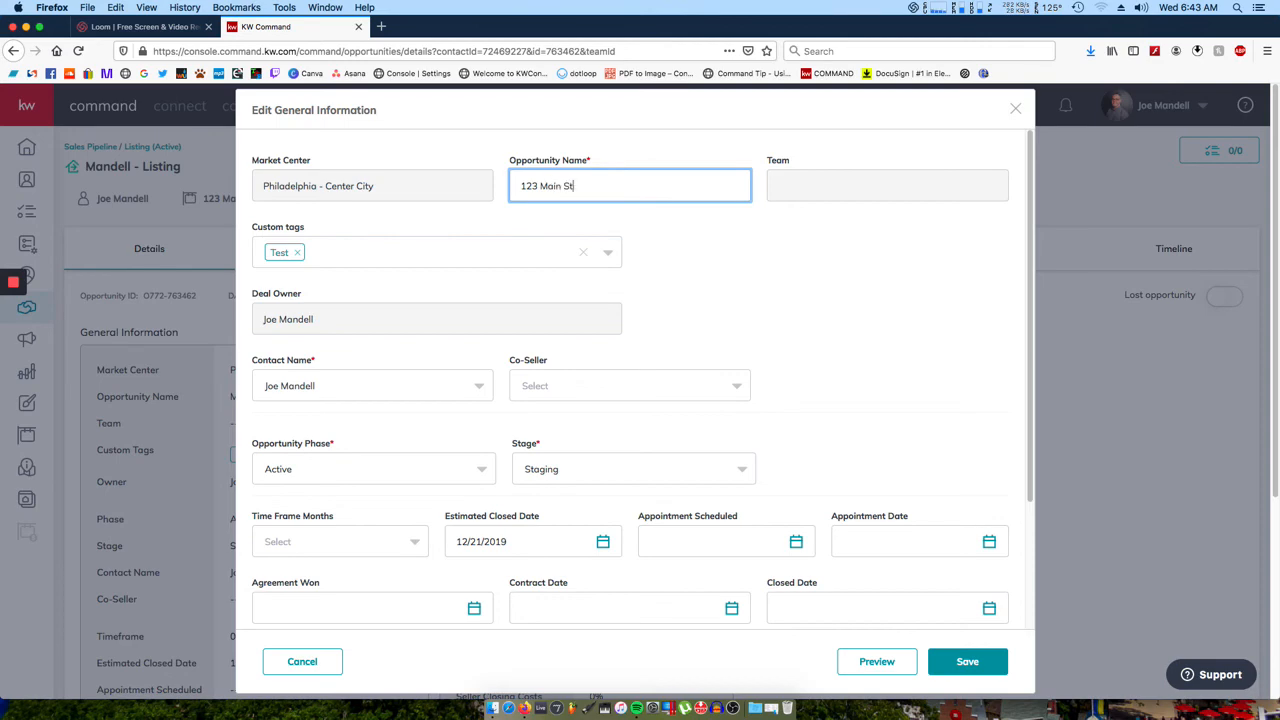
type("reet")
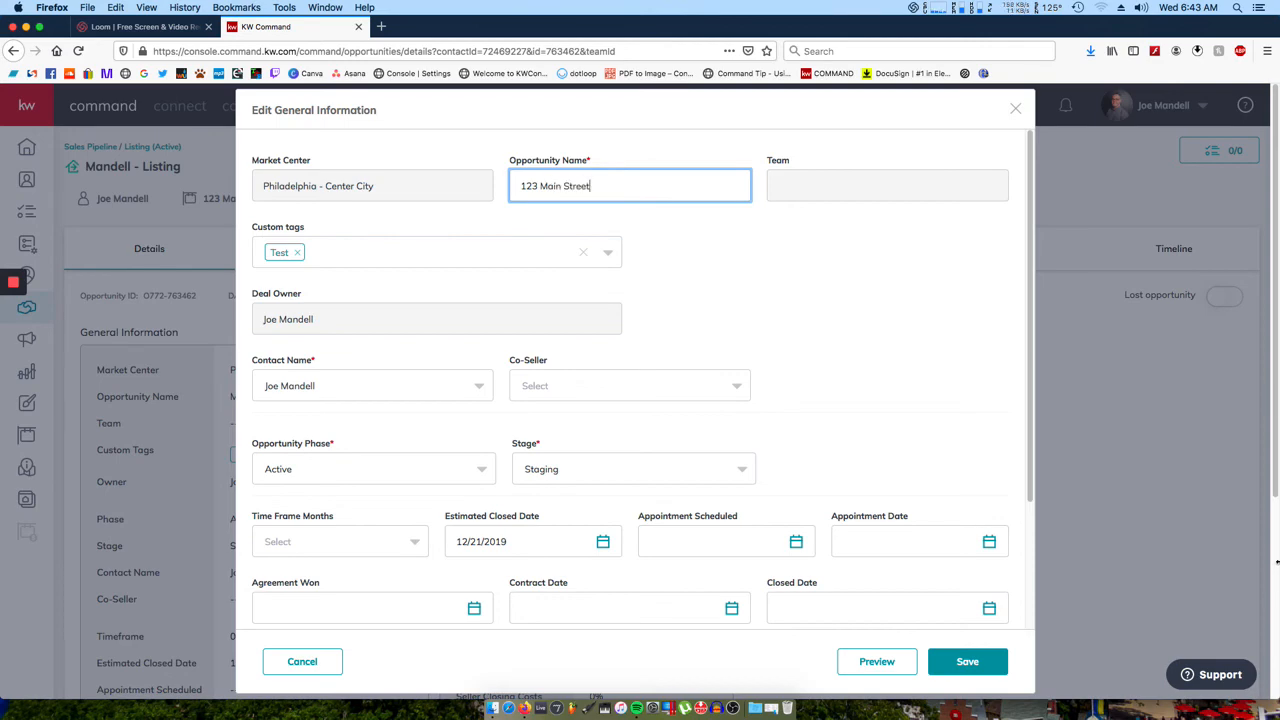
left_click(968, 660)
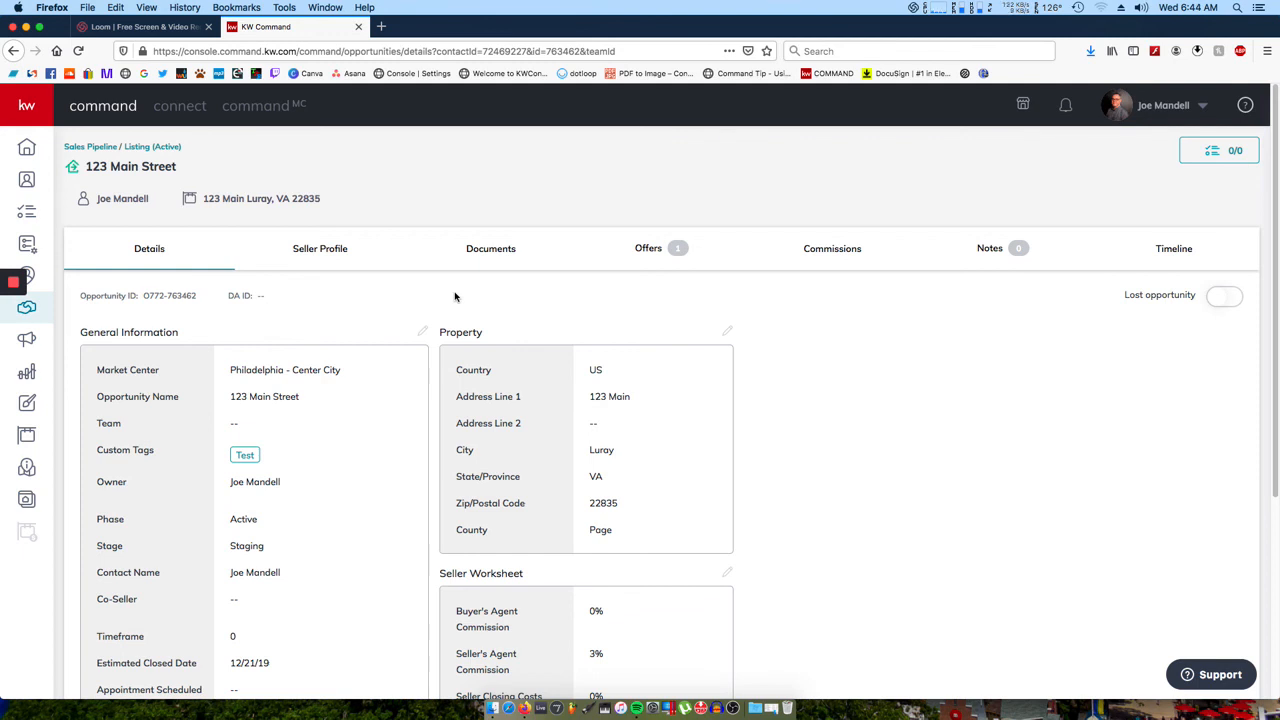
mouse_move(356, 308)
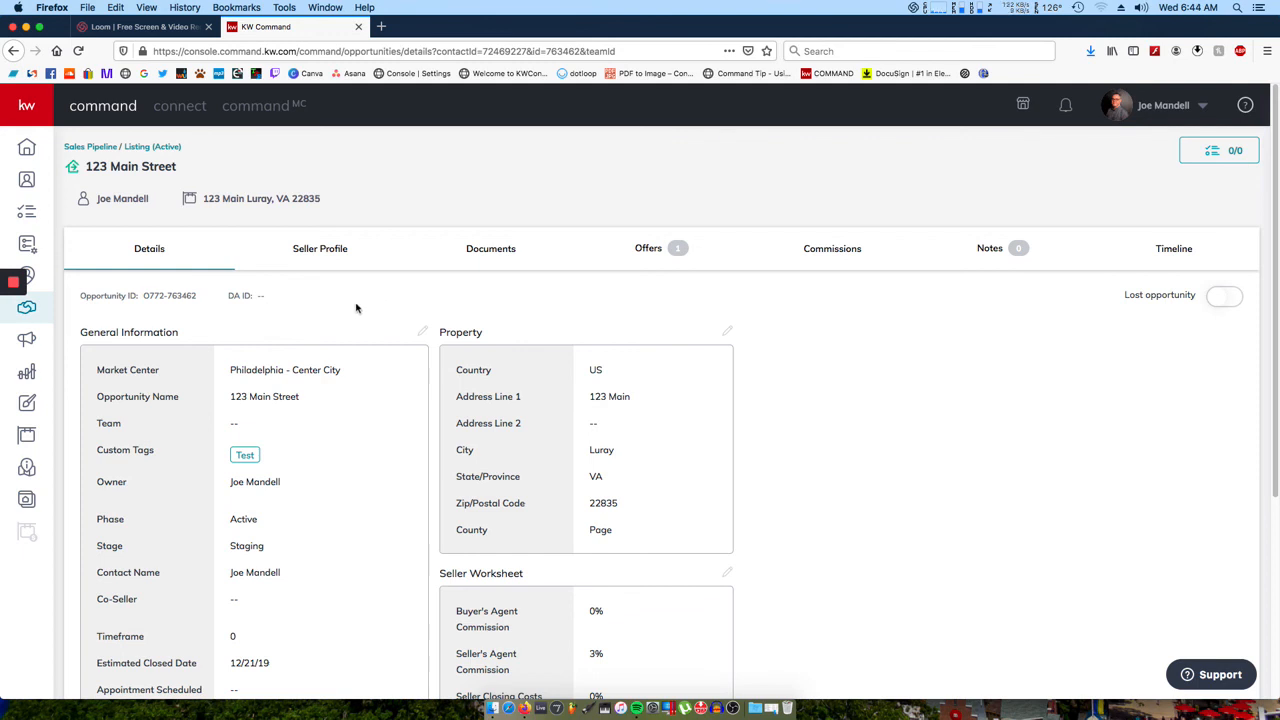
mouse_move(348, 308)
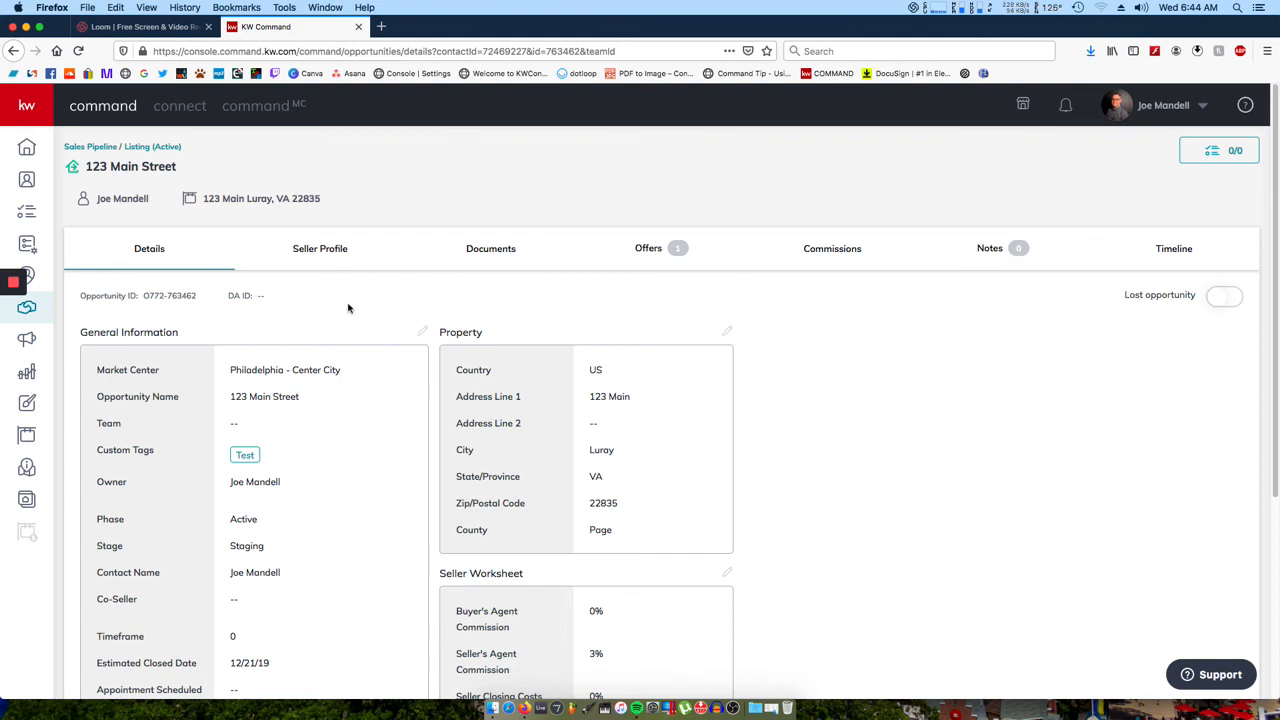